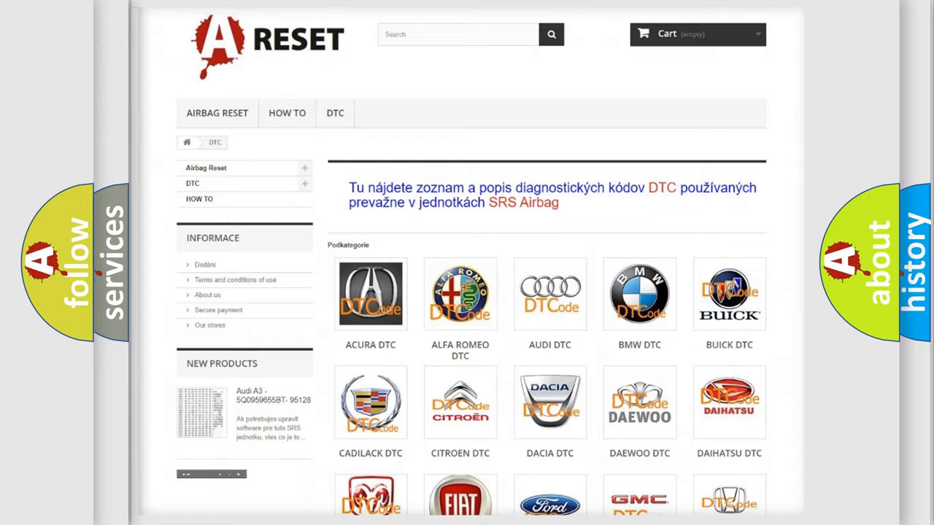
scroll("down", 3)
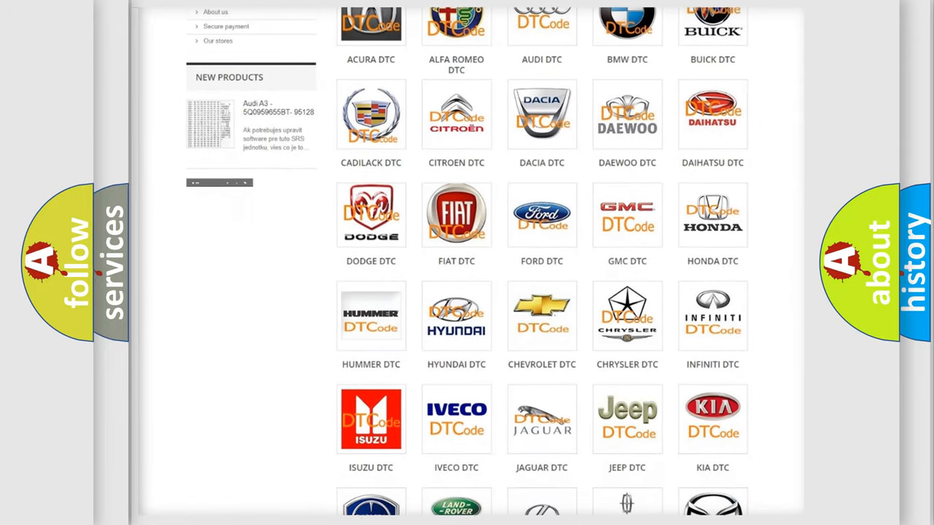